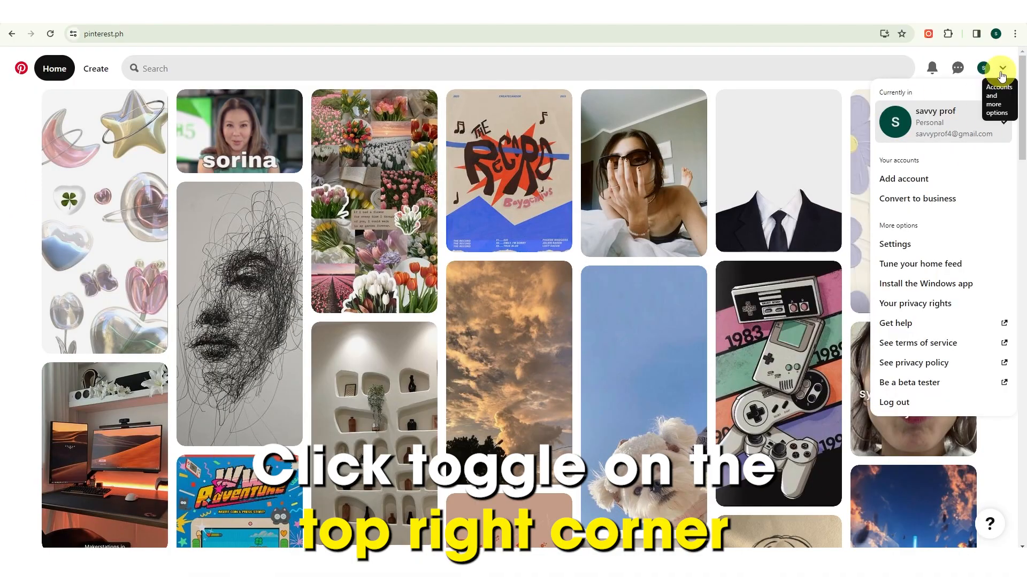
mouse_move(877, 190)
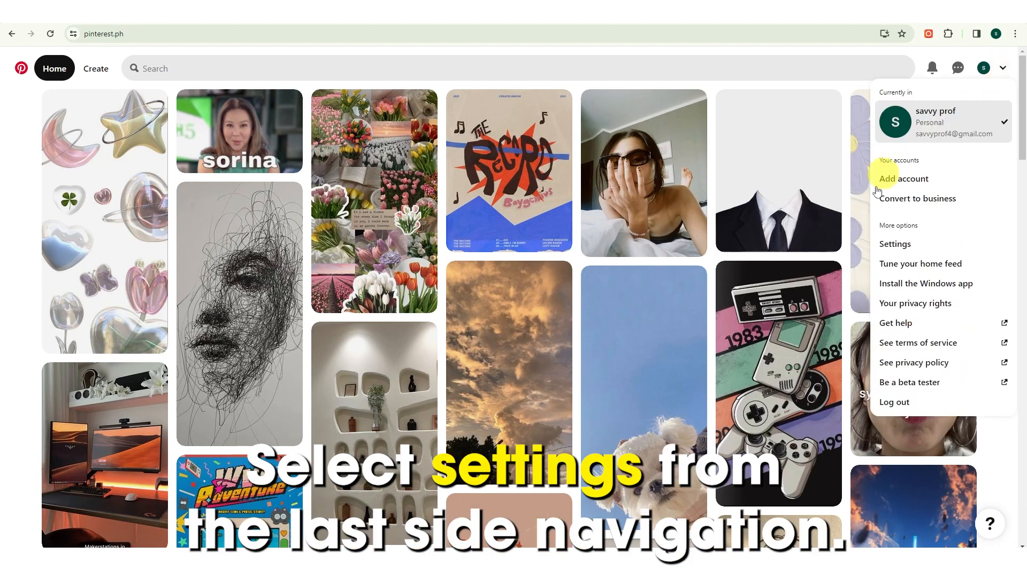
Go to Settings from the account dropdown, landing on the profile details page.
click(894, 244)
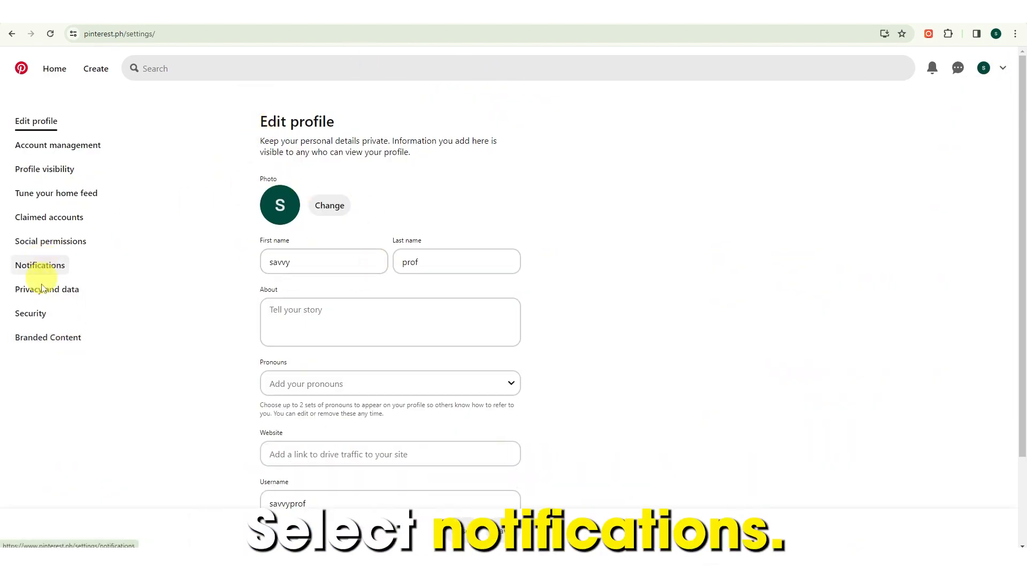
In Notifications, expand the By email section and turn off all email notifications.
click(40, 266)
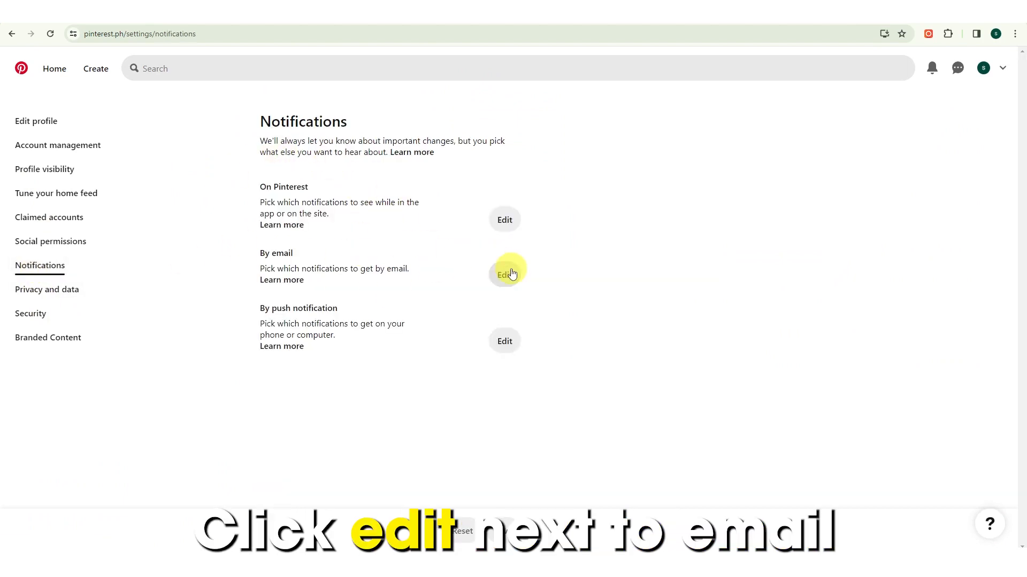
click(504, 274)
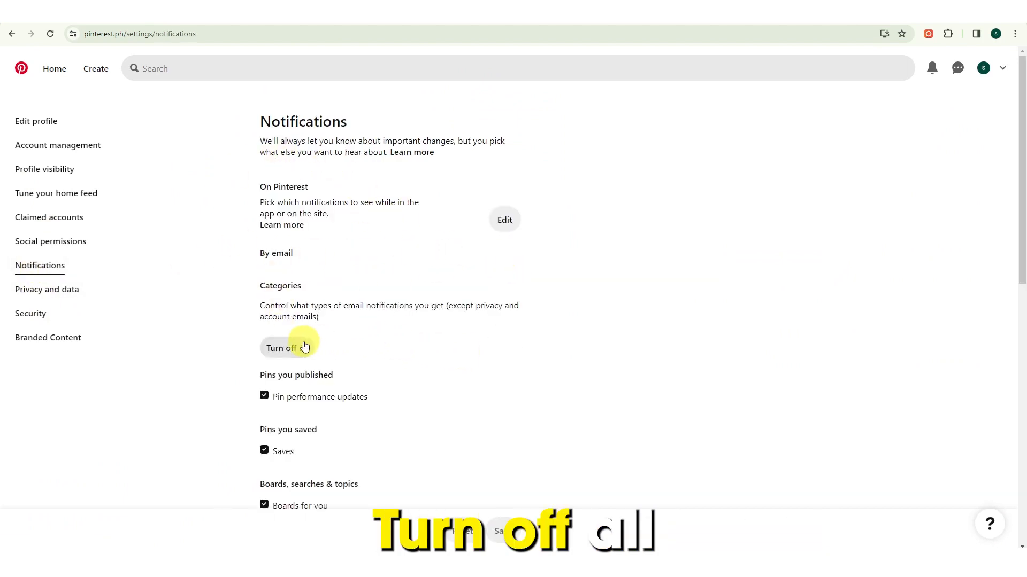
click(286, 348)
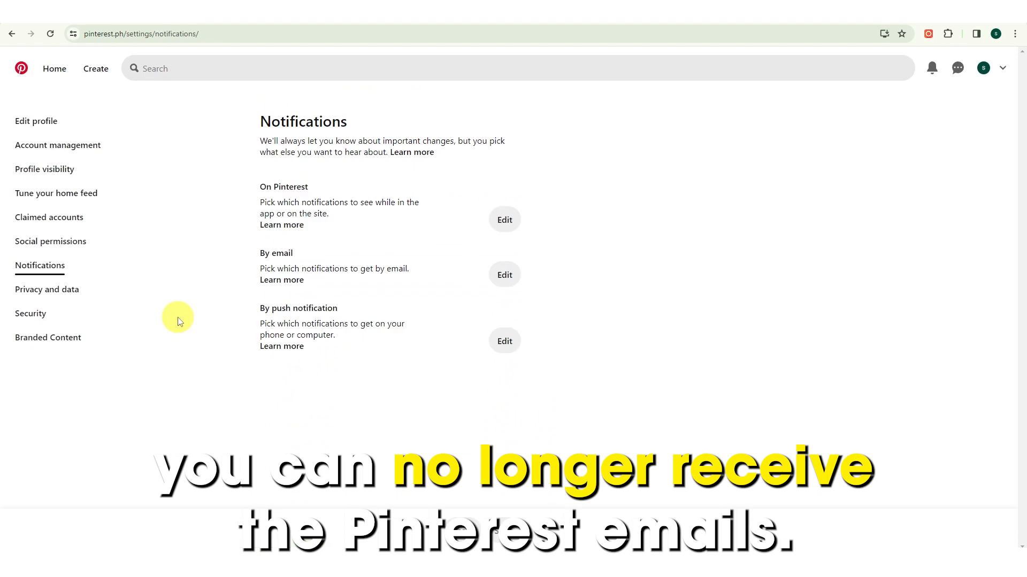
mouse_move(643, 308)
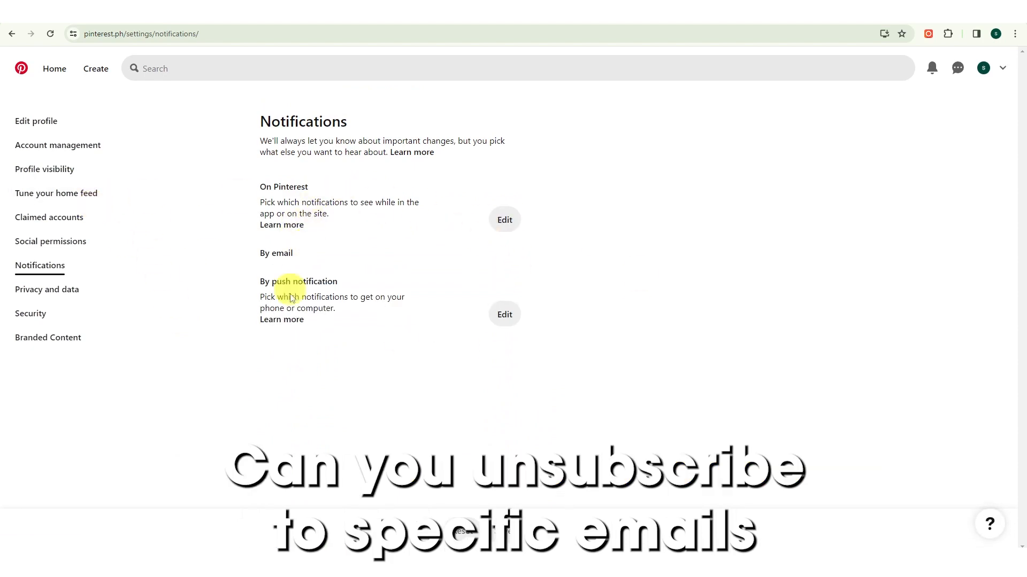
Scroll down to view the By email categories, all currently unchecked.
scroll(down, 3)
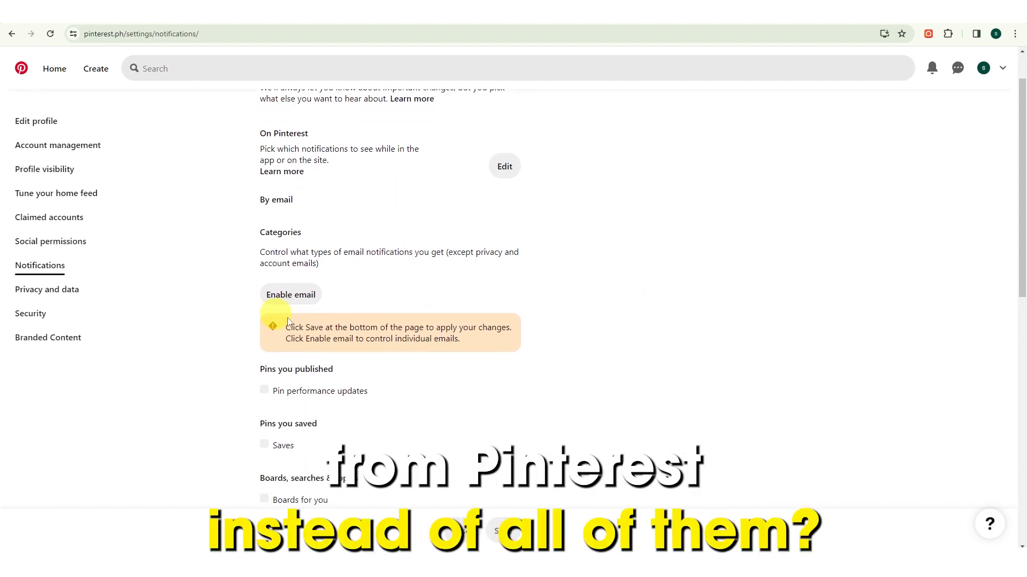
mouse_move(283, 294)
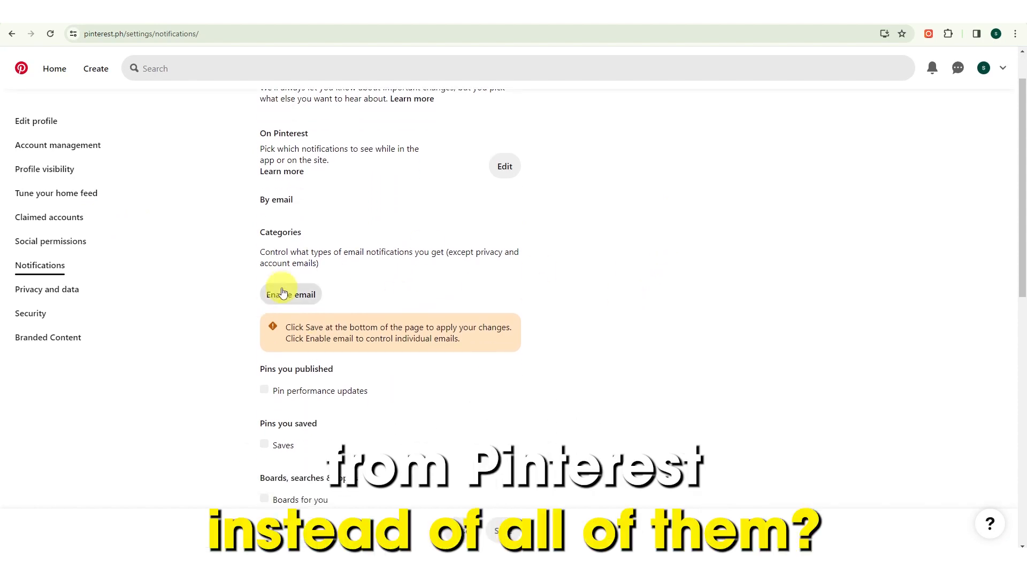
Enable email, then toggle Pin performance updates, Boards for you and Followers individually.
click(291, 294)
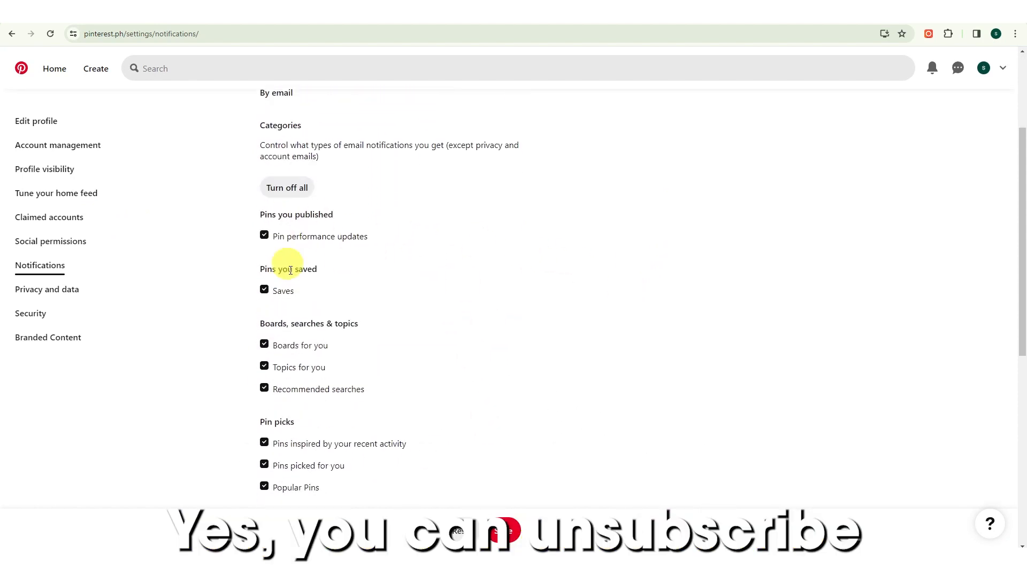
click(265, 236)
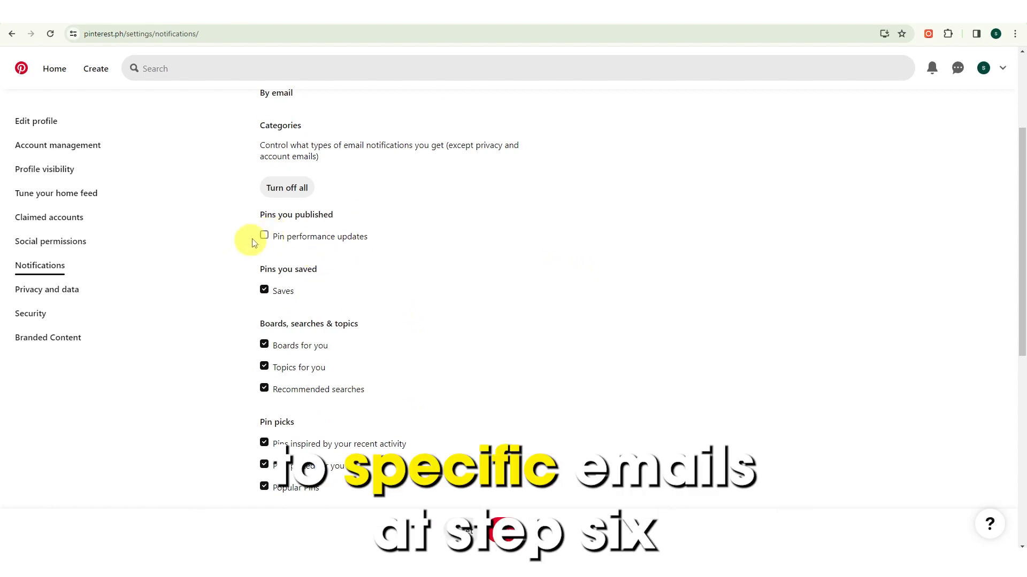
click(264, 236)
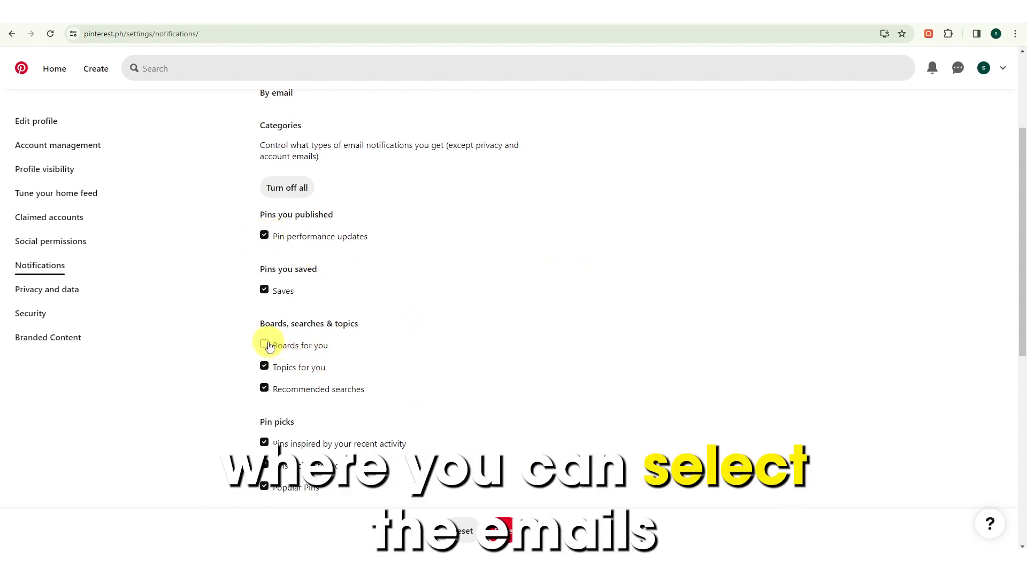
scroll(down, 3)
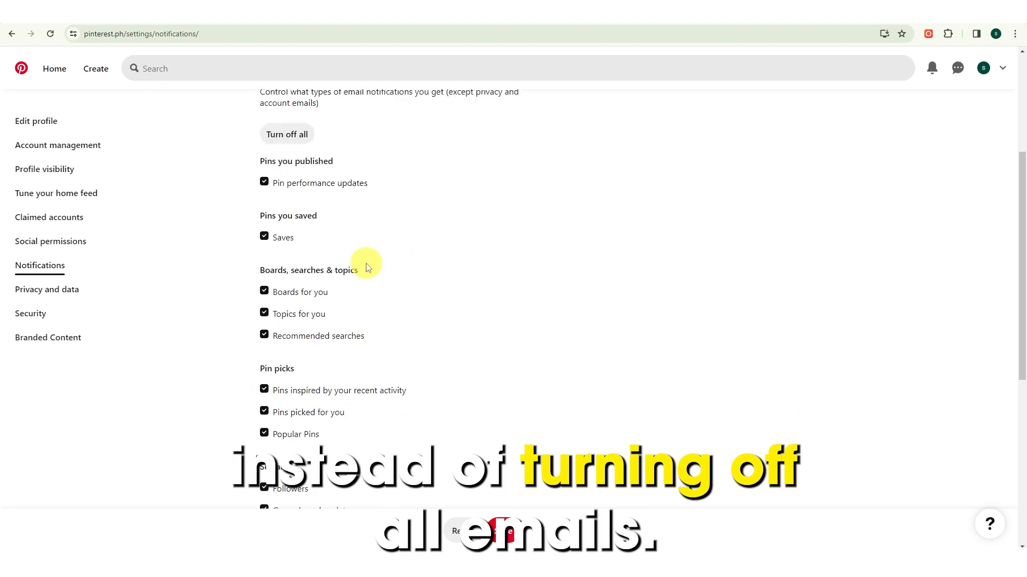
scroll(down, 3)
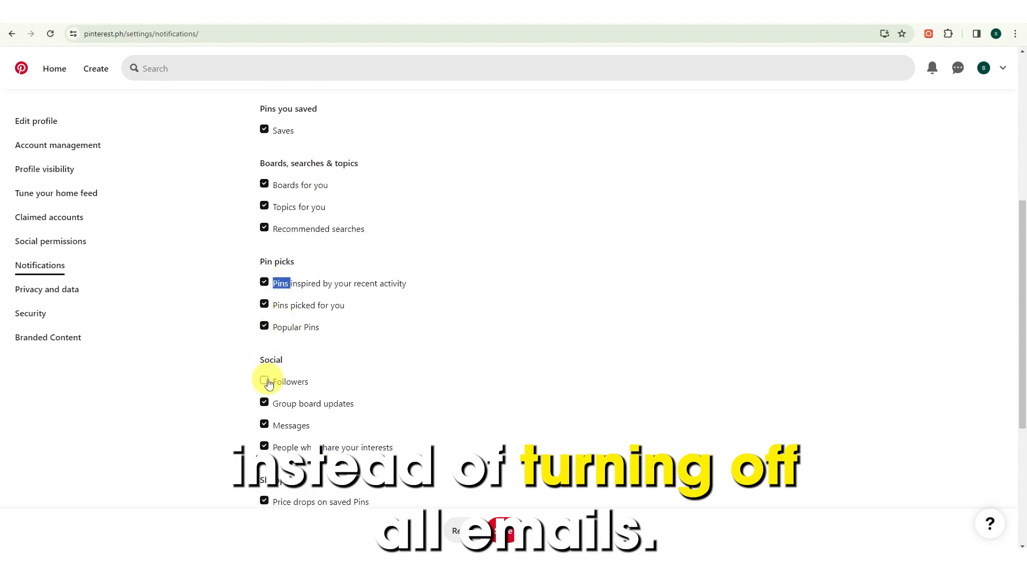
click(264, 381)
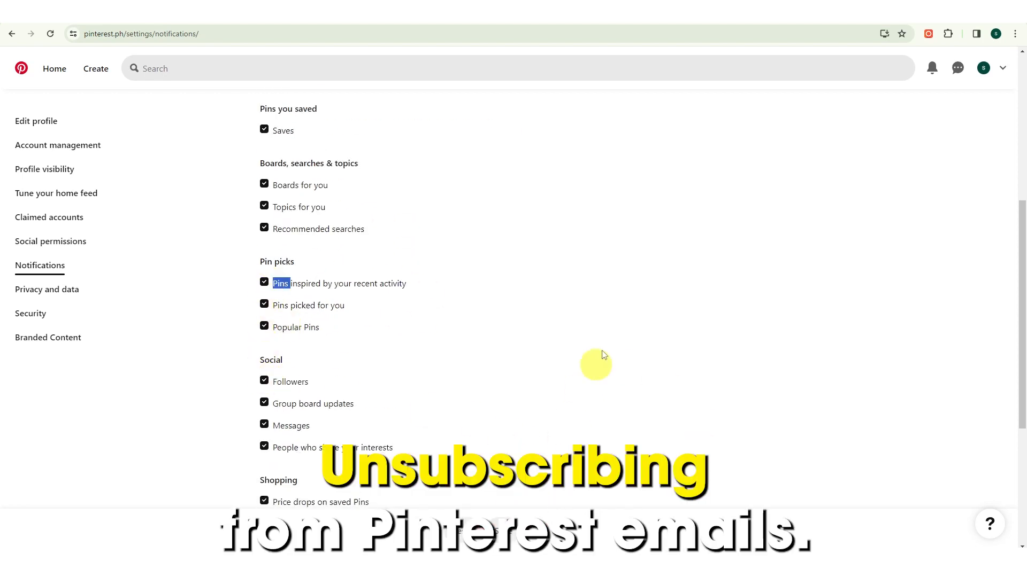
scroll(up, 3)
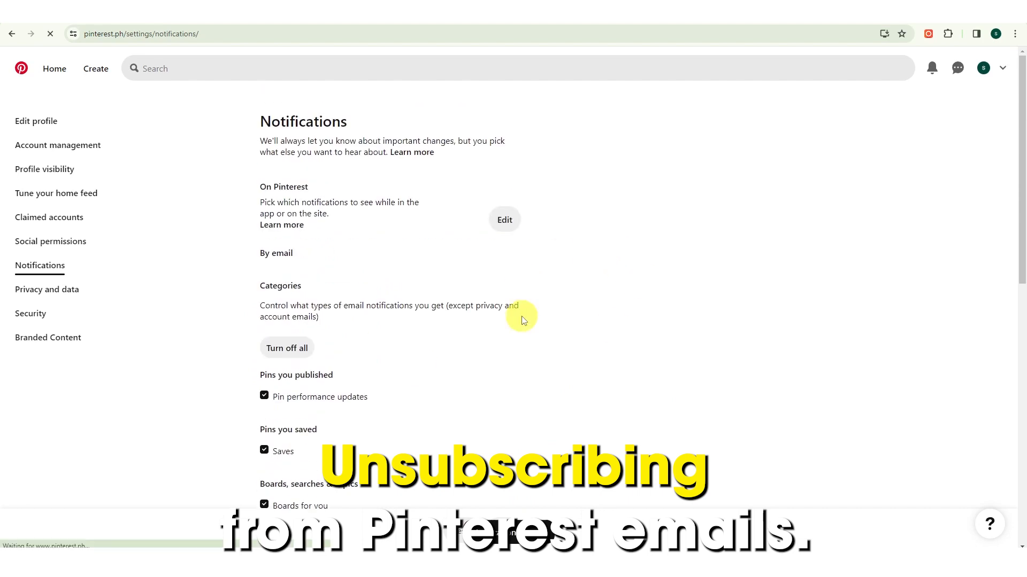